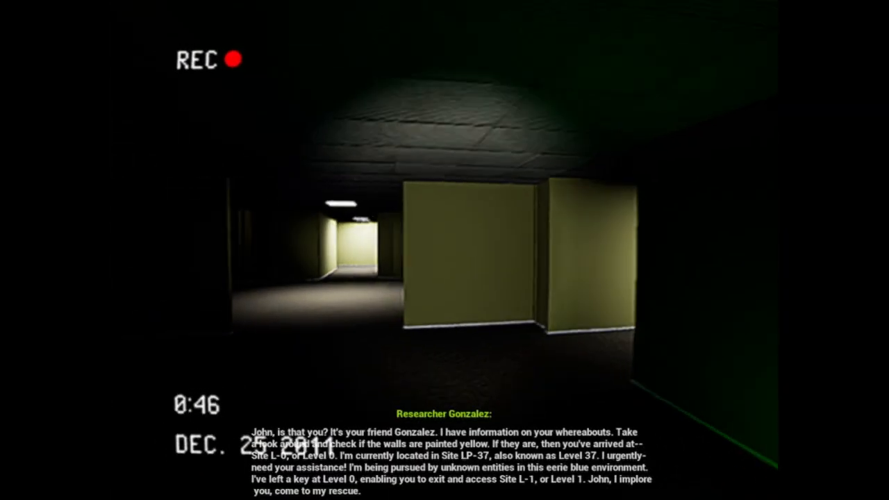
pyautogui.moveTo(445, 250)
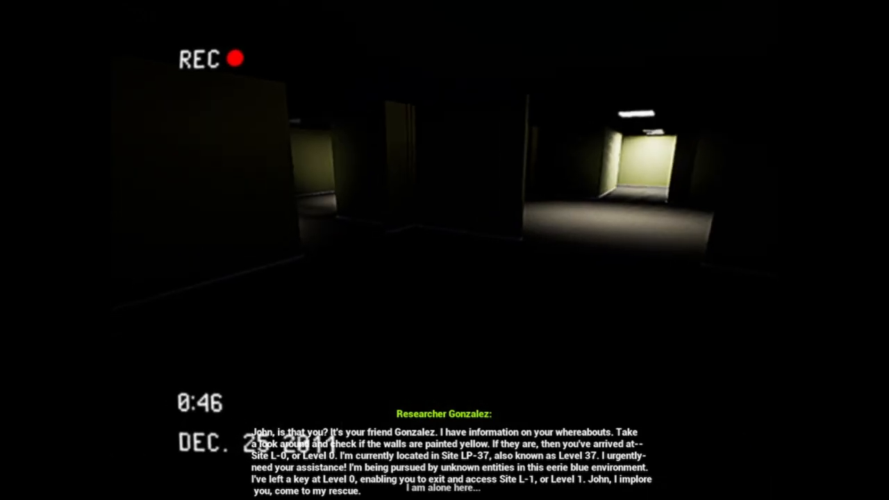
pyautogui.moveTo(445, 250)
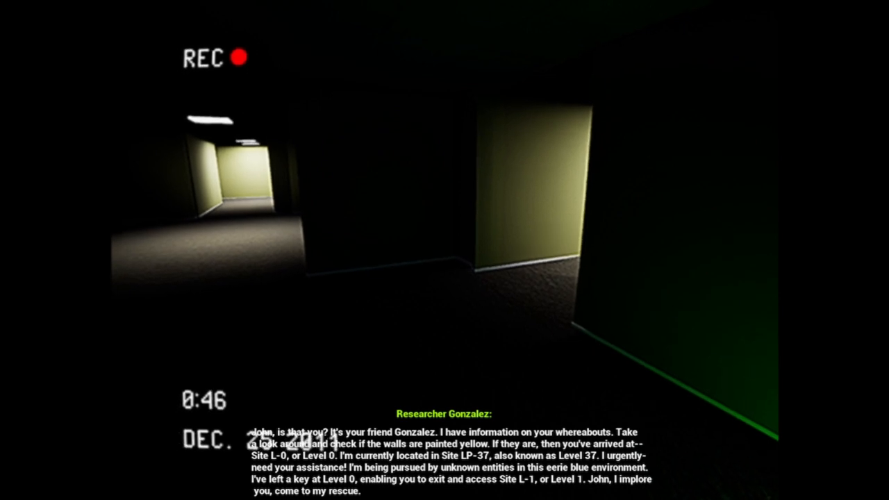
pyautogui.moveTo(445, 250)
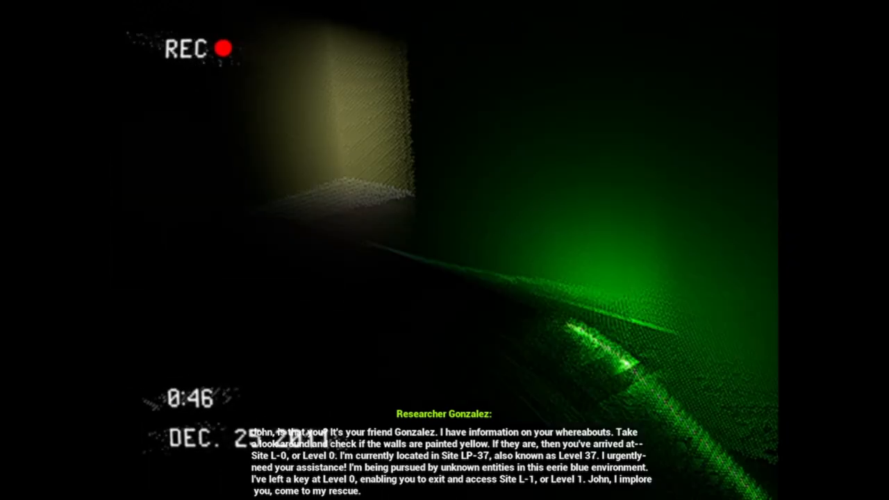
pyautogui.moveTo(445, 250)
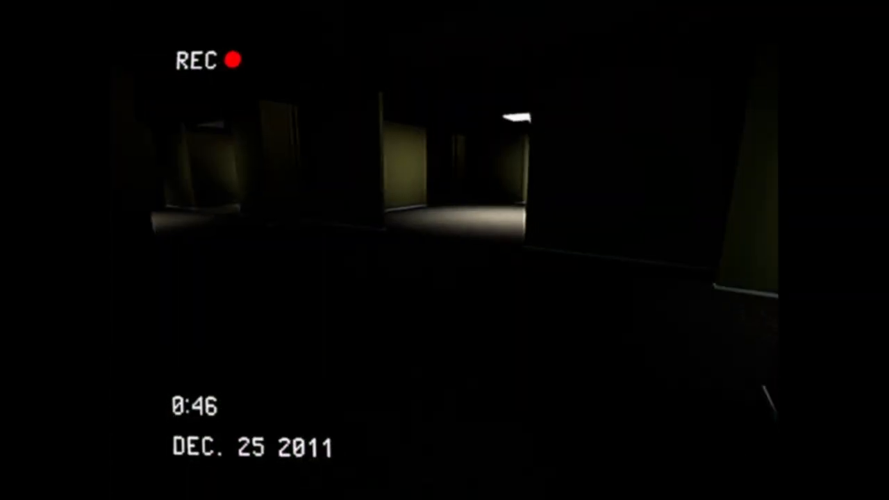
pyautogui.moveTo(445, 251)
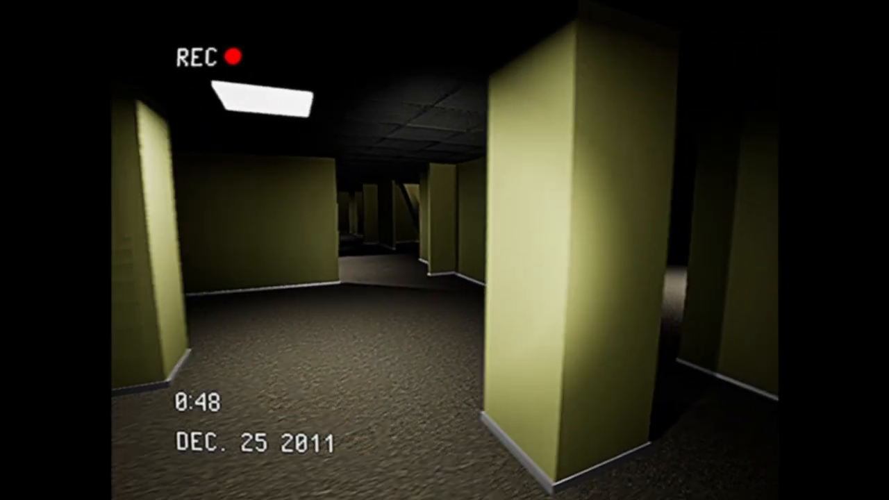
pyautogui.moveTo(445, 250)
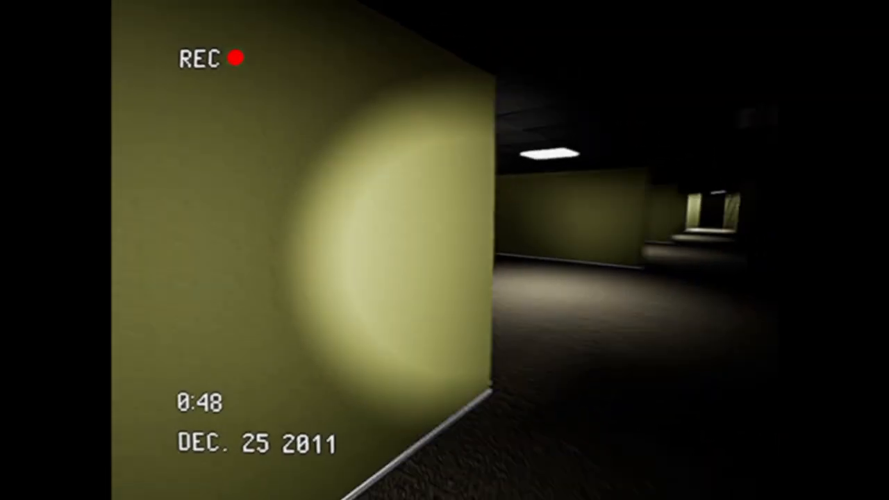
pyautogui.moveTo(444, 250)
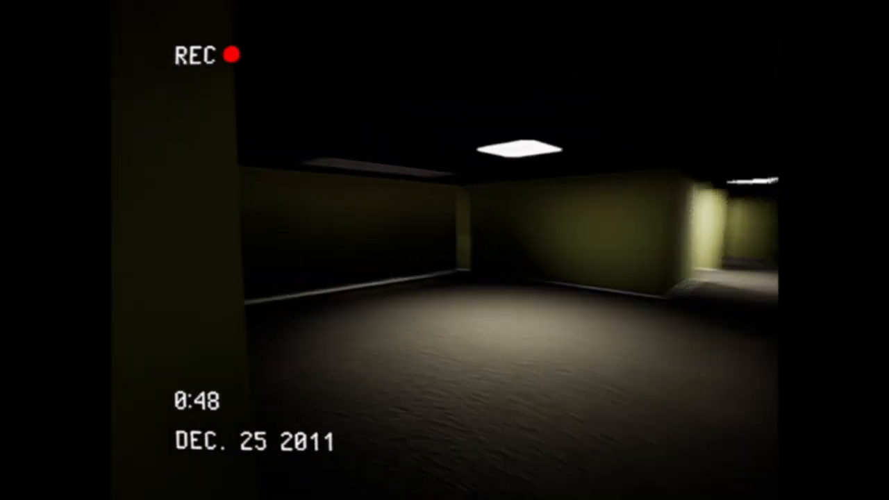
pyautogui.moveTo(444, 250)
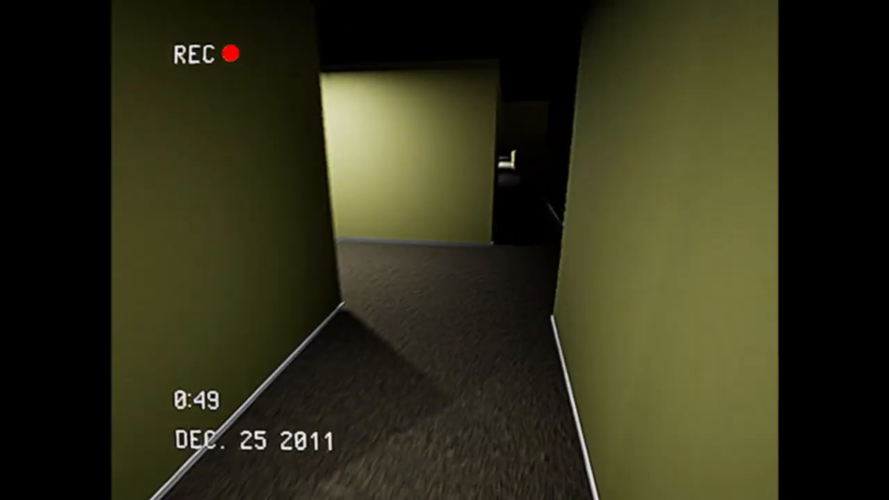
pyautogui.moveTo(444, 250)
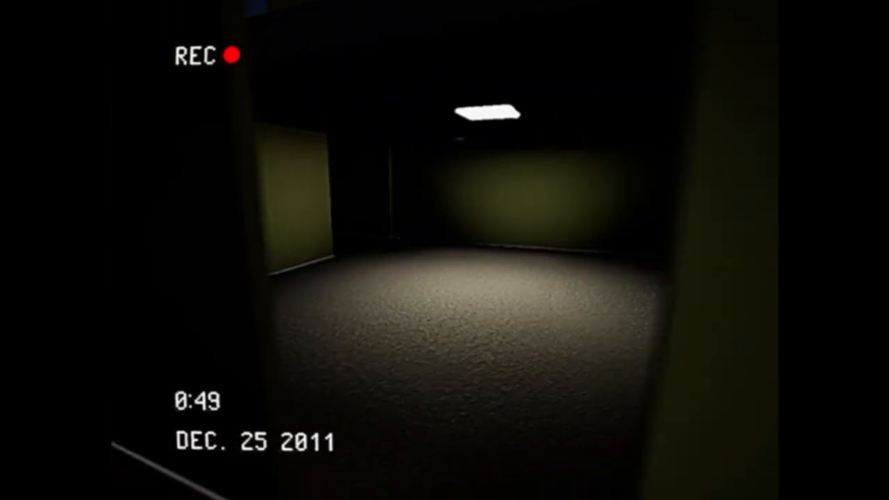
pyautogui.moveTo(445, 250)
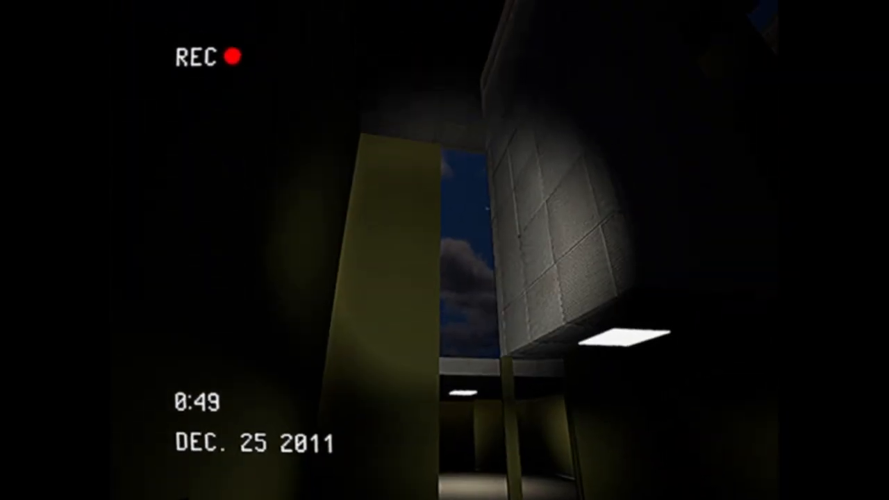
pyautogui.moveTo(444, 250)
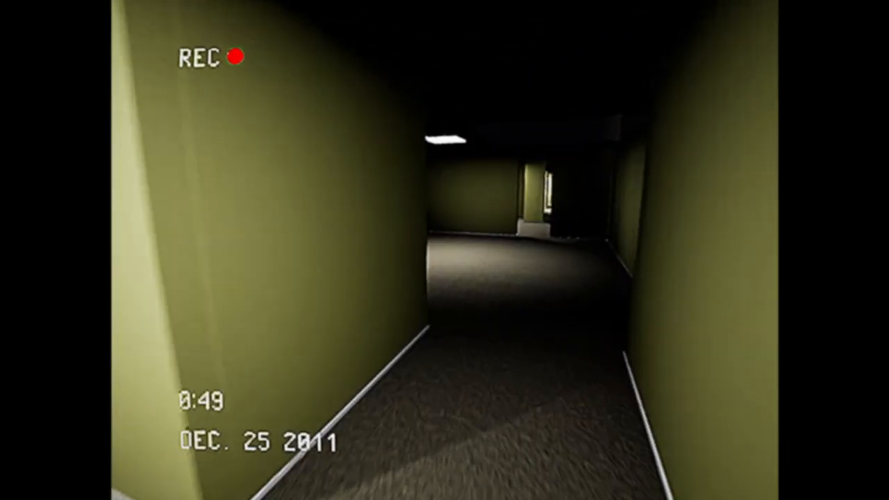
# Step: Walk through Level 0's yellow corridors and pillared rooms into a dark narrow hallway
pyautogui.press('w')
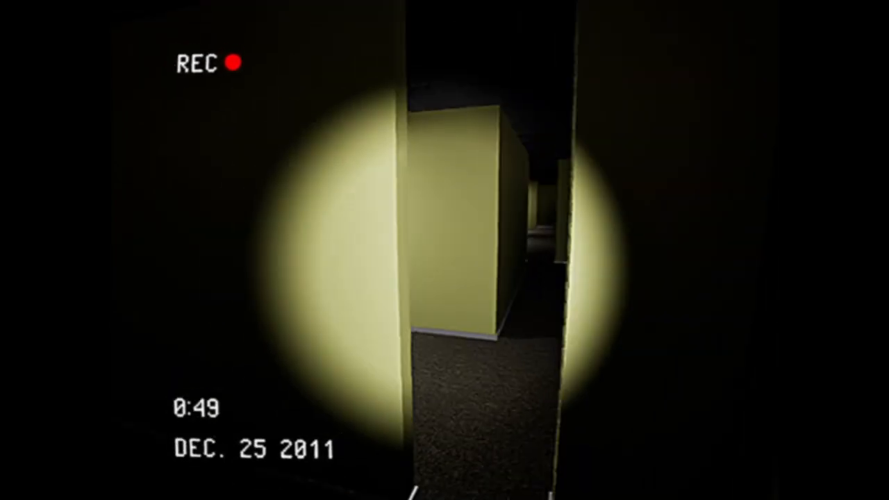
pyautogui.moveTo(445, 250)
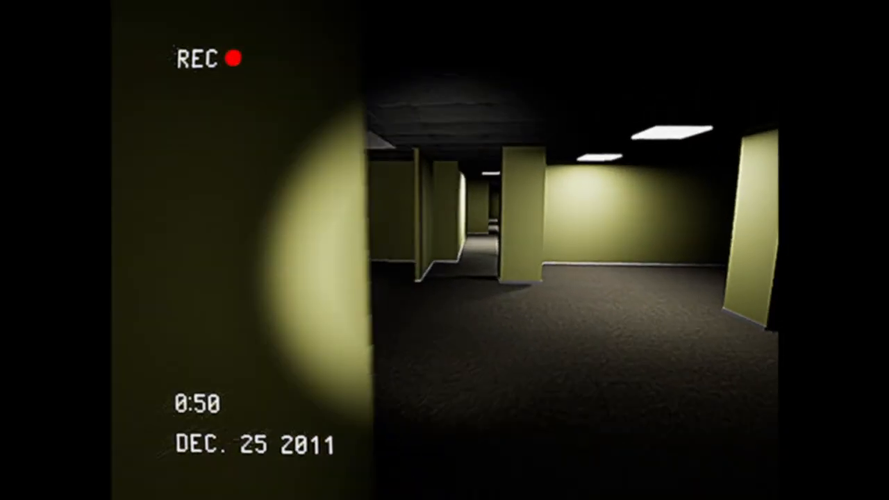
pyautogui.moveTo(445, 250)
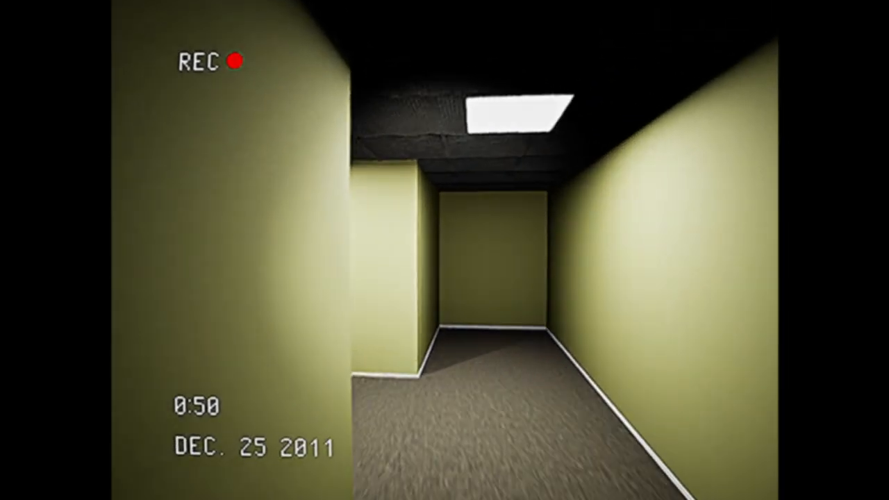
pyautogui.press('w')
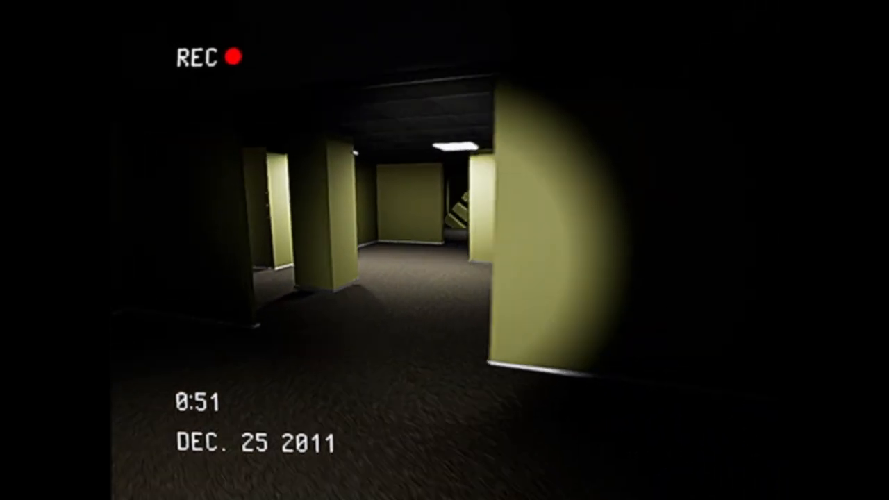
pyautogui.moveTo(445, 250)
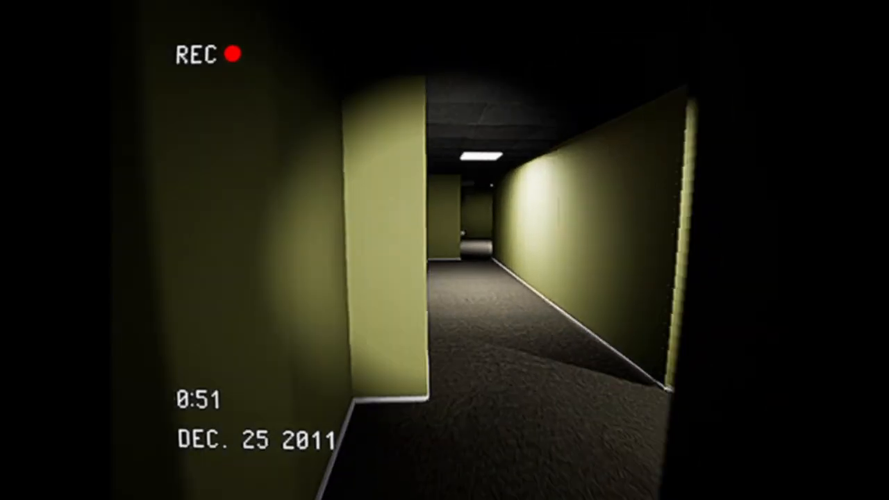
pyautogui.moveTo(445, 250)
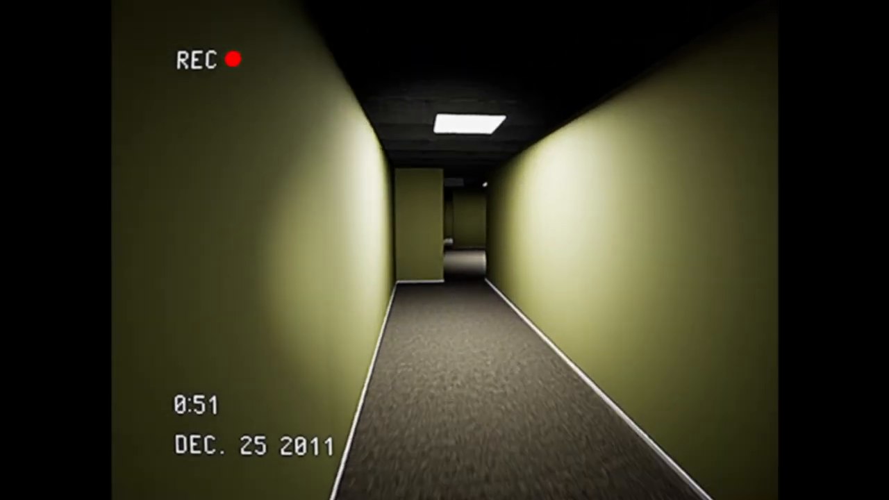
pyautogui.press('W')
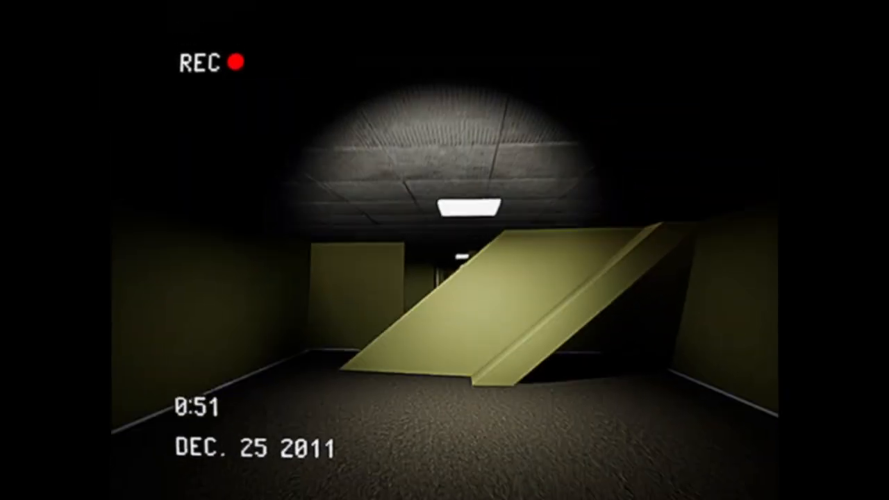
pyautogui.moveTo(445, 250)
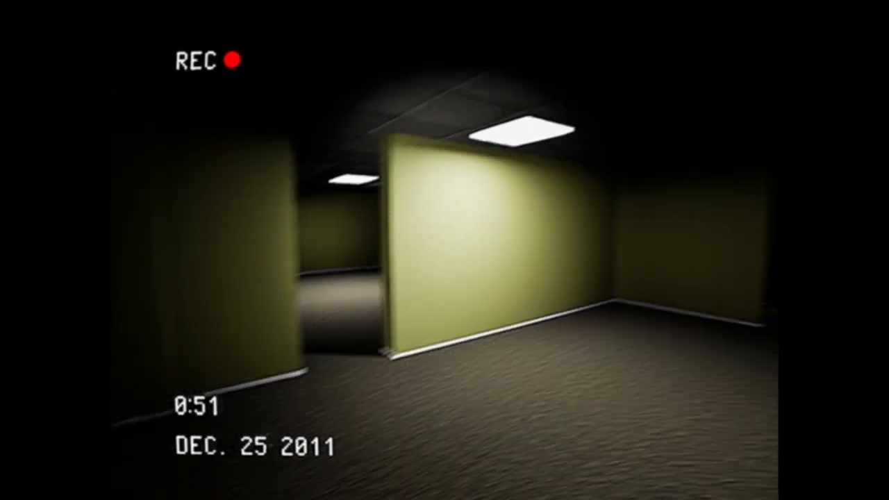
pyautogui.moveTo(444, 250)
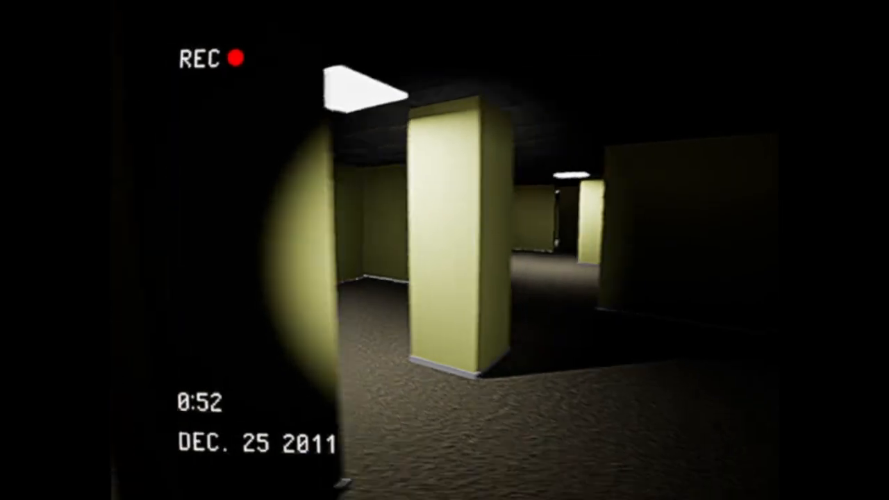
pyautogui.moveTo(445, 250)
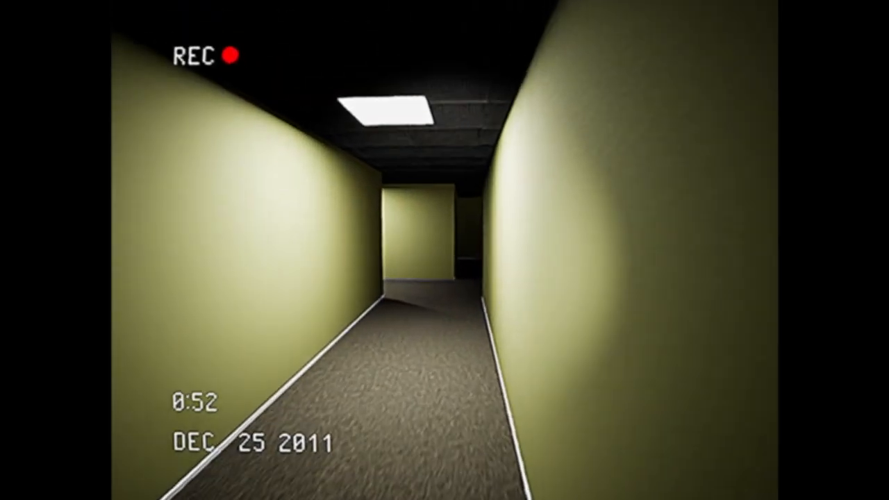
pyautogui.press('w')
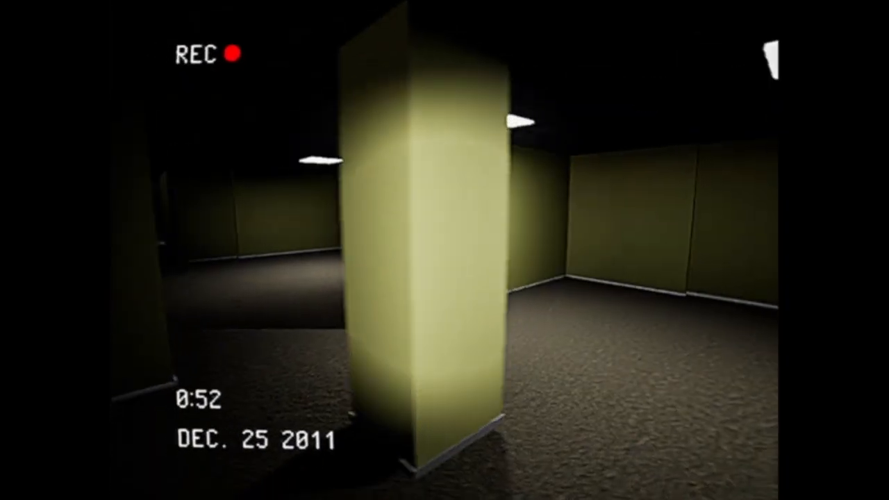
pyautogui.moveTo(445, 250)
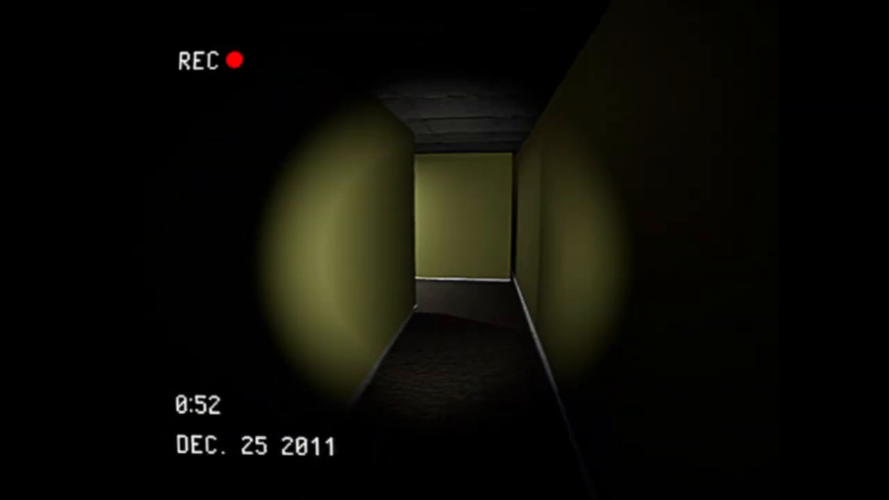
# Step: Walk out of the dark hallway into the dim room with yellow partition walls
pyautogui.press('w')
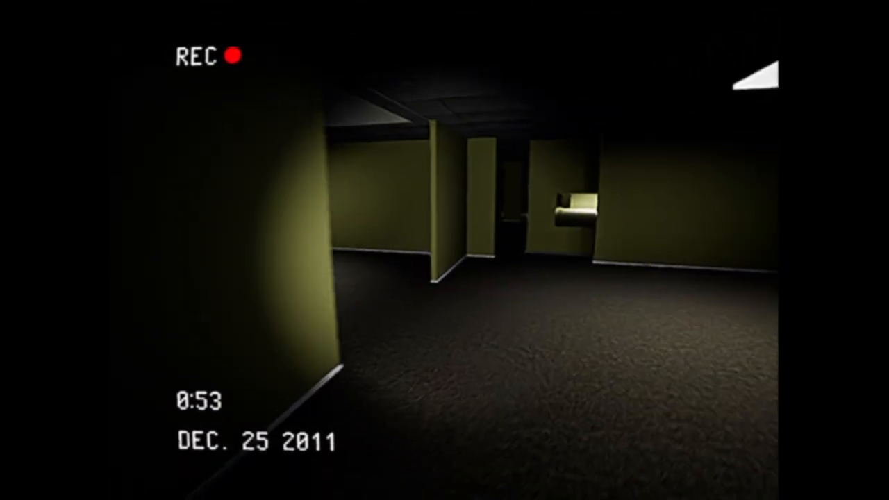
pyautogui.moveTo(445, 250)
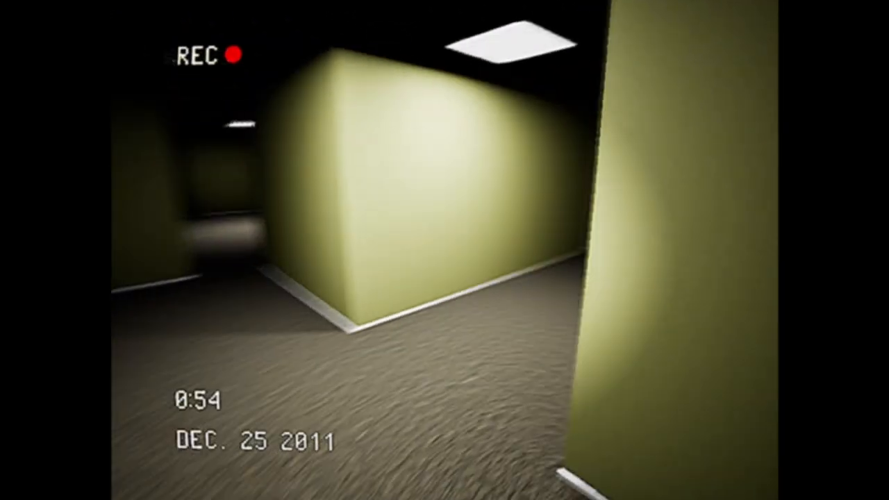
pyautogui.moveTo(445, 250)
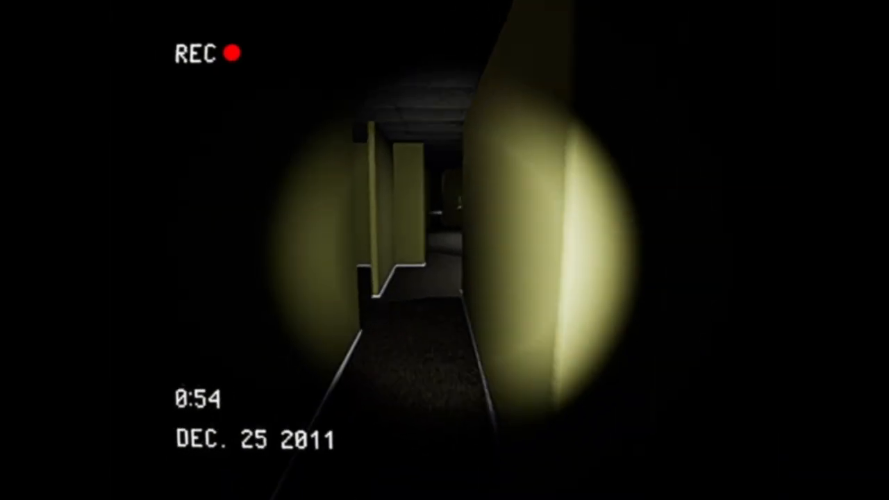
pyautogui.moveTo(445, 250)
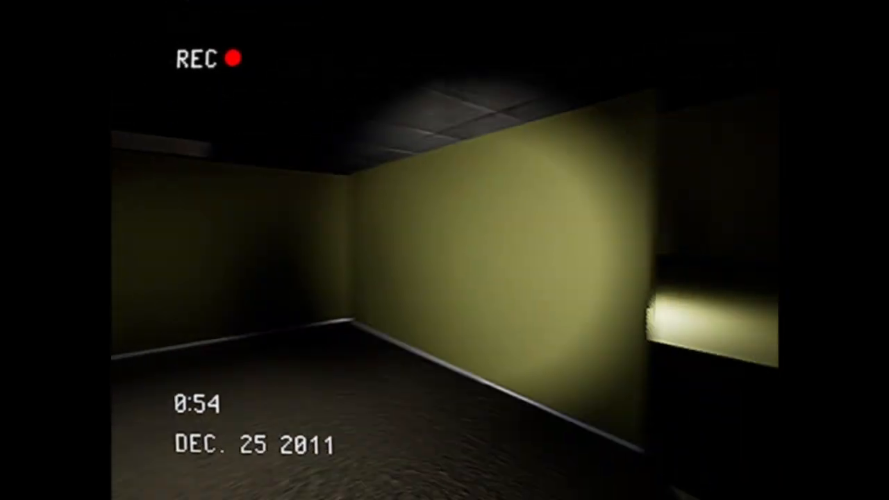
pyautogui.moveTo(445, 250)
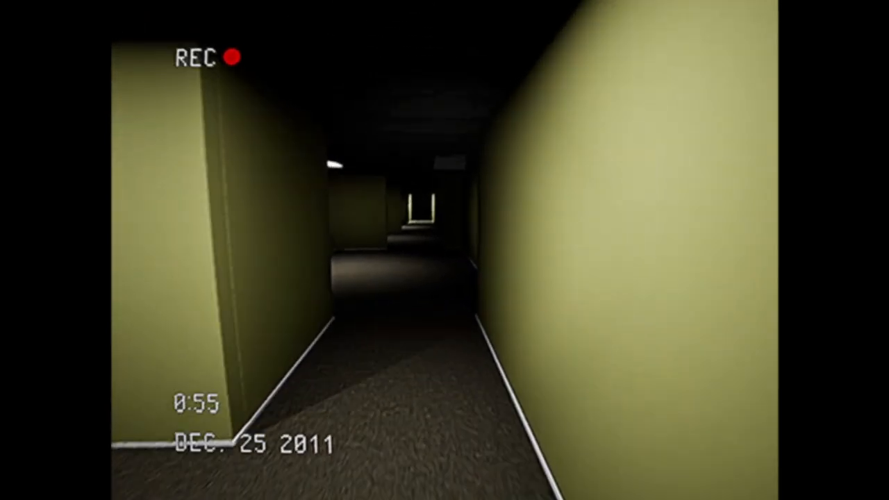
# Step: Cross the pillared room and lit corridor to the corner of the dark side passage
pyautogui.press('W')
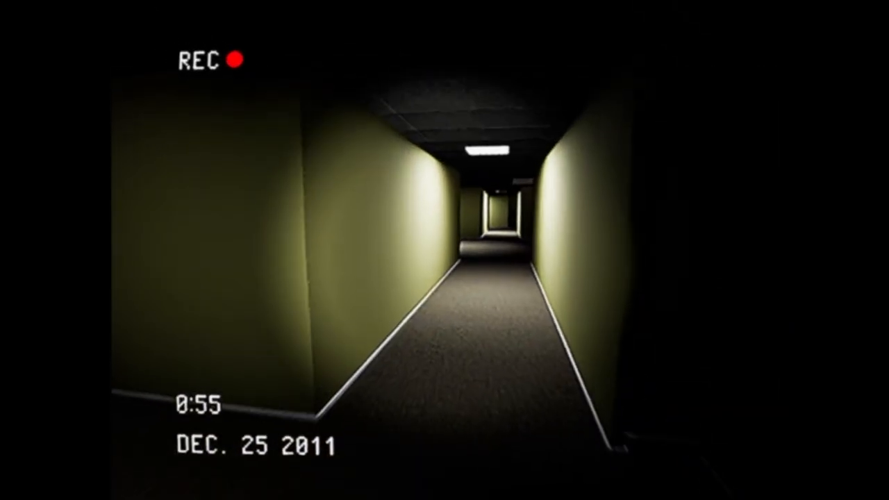
pyautogui.press('w')
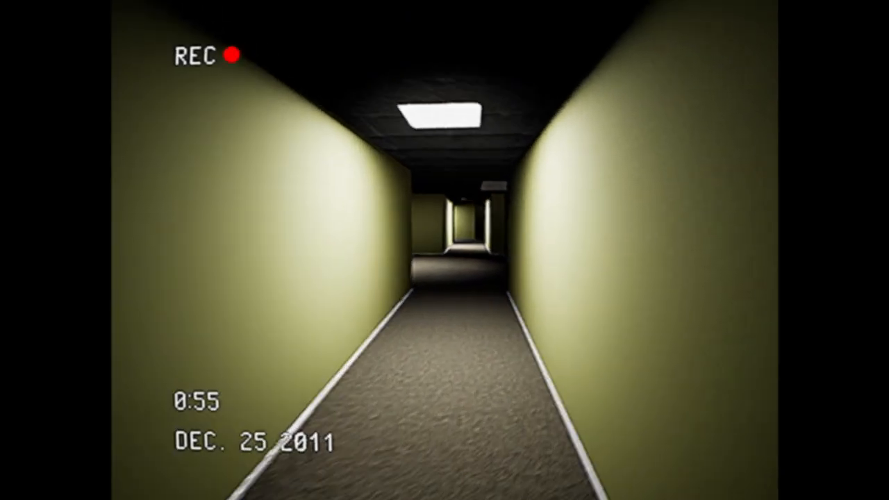
pyautogui.press('w')
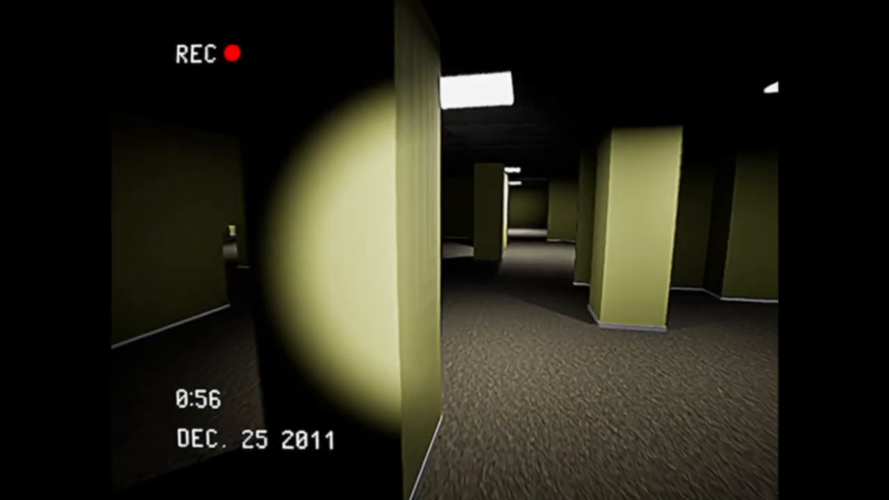
pyautogui.moveTo(444, 250)
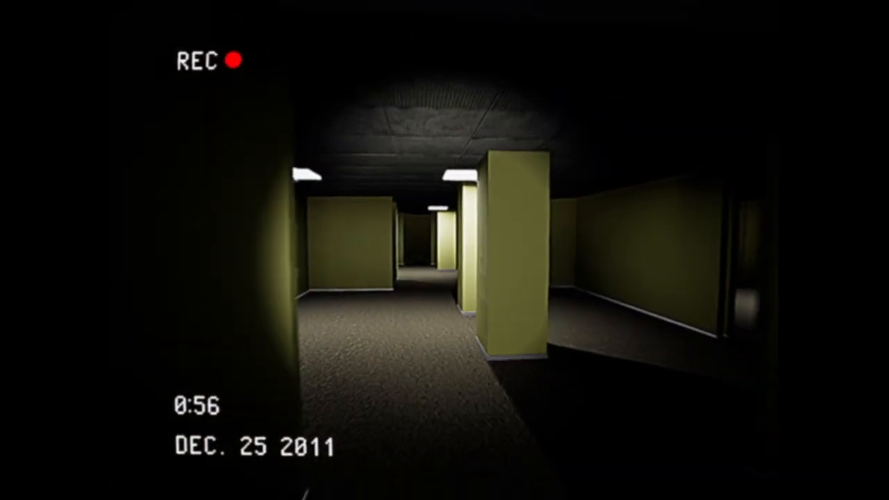
pyautogui.moveTo(445, 250)
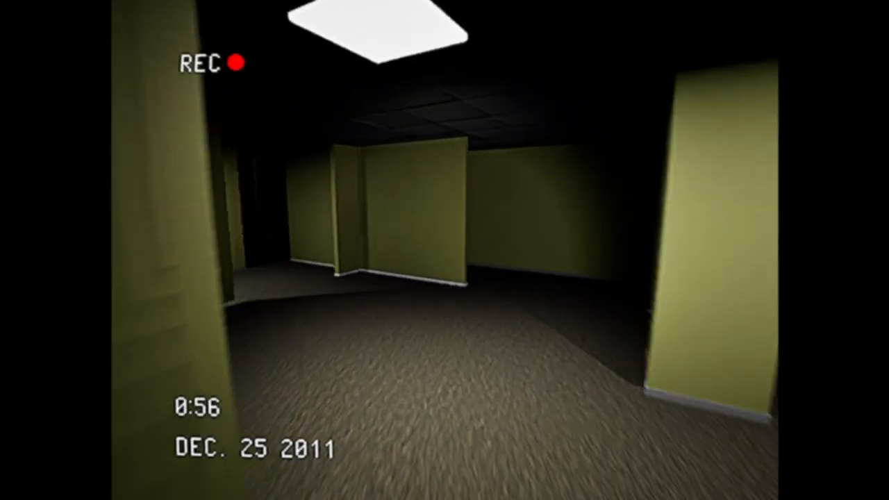
pyautogui.moveTo(445, 250)
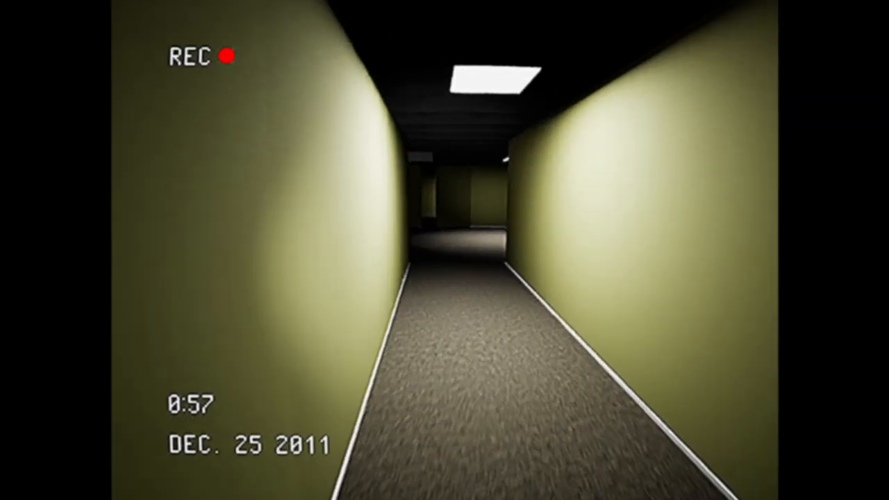
pyautogui.press('w')
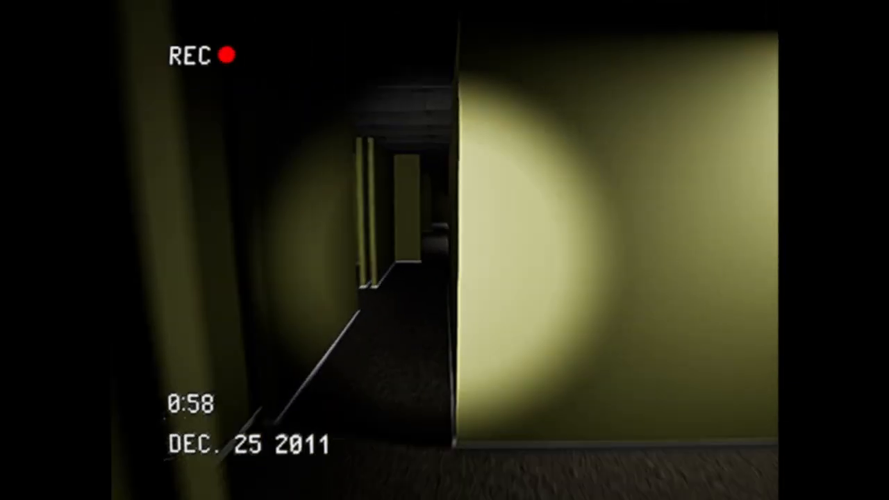
pyautogui.moveTo(444, 250)
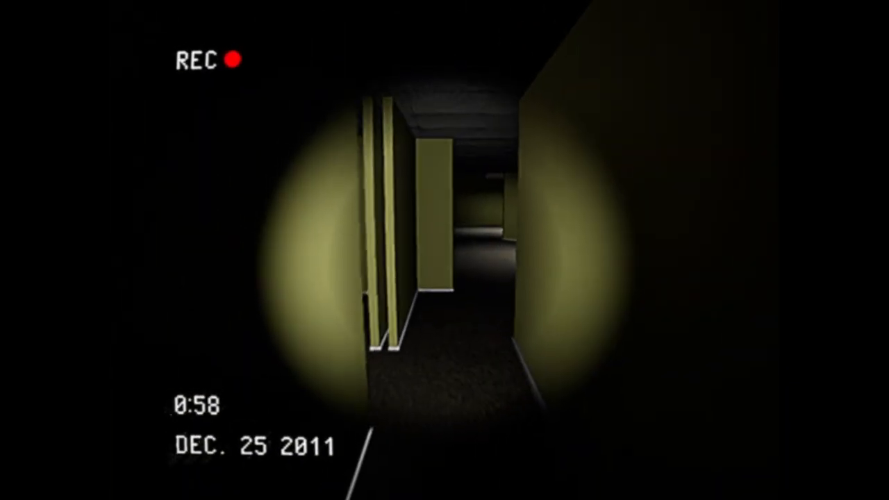
pyautogui.moveTo(445, 251)
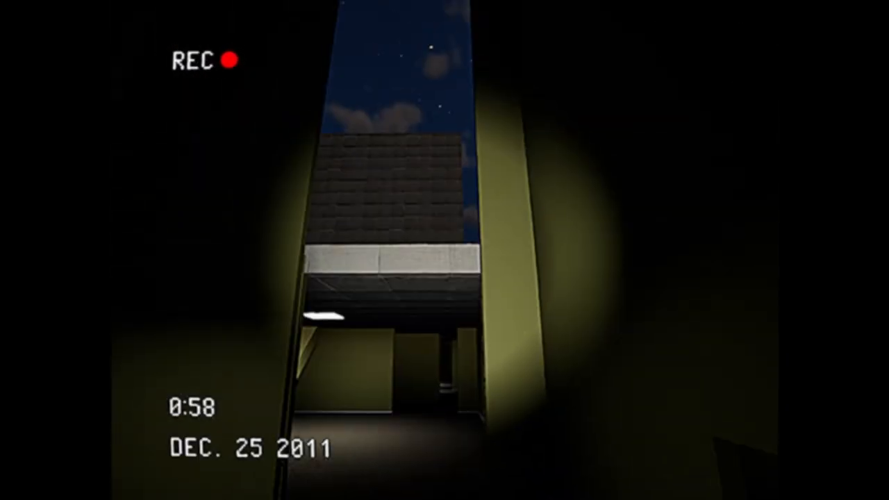
pyautogui.moveTo(445, 250)
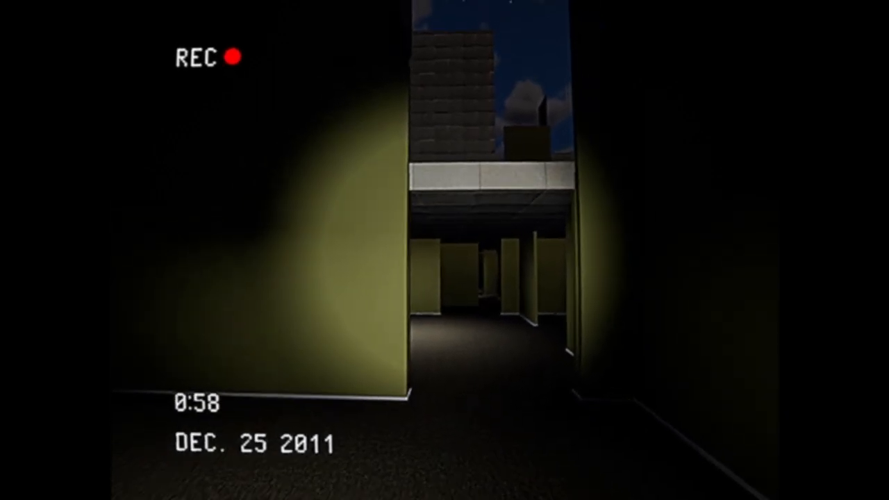
pyautogui.moveTo(445, 250)
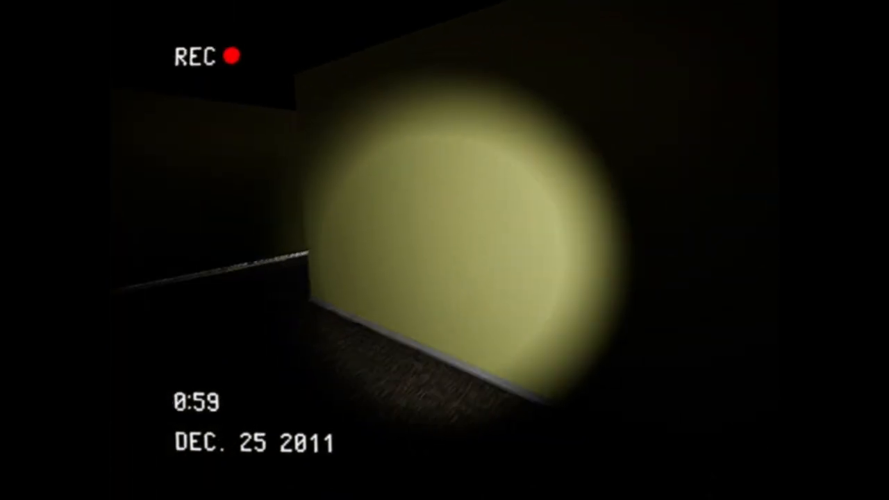
pyautogui.moveTo(445, 250)
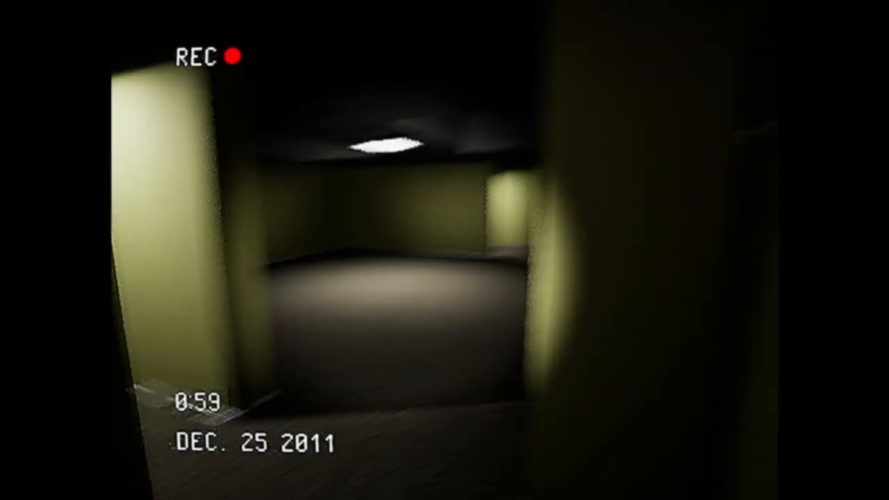
pyautogui.moveTo(445, 250)
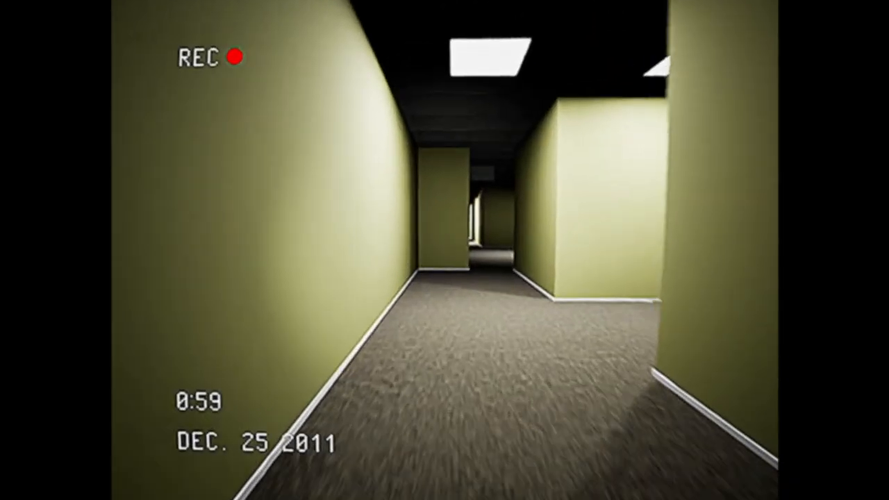
# Step: Follow the lit yellow hallways into the room with the striped hazard wall
pyautogui.press('w')
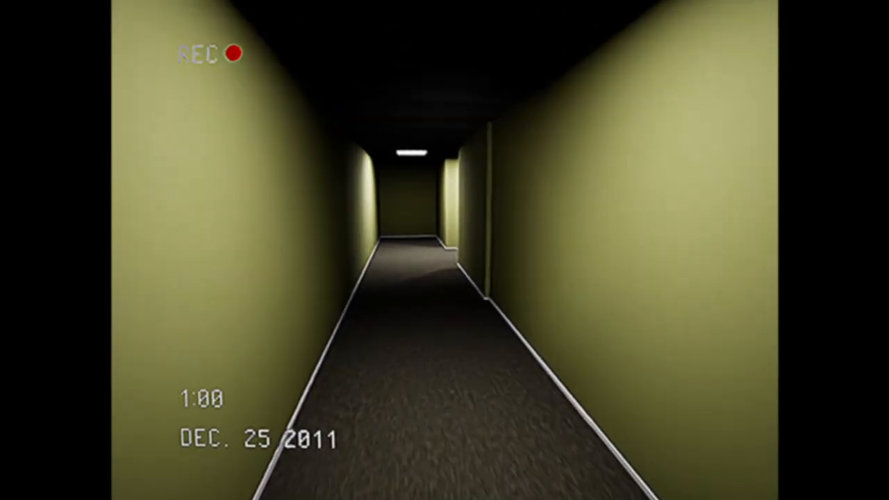
pyautogui.press('w')
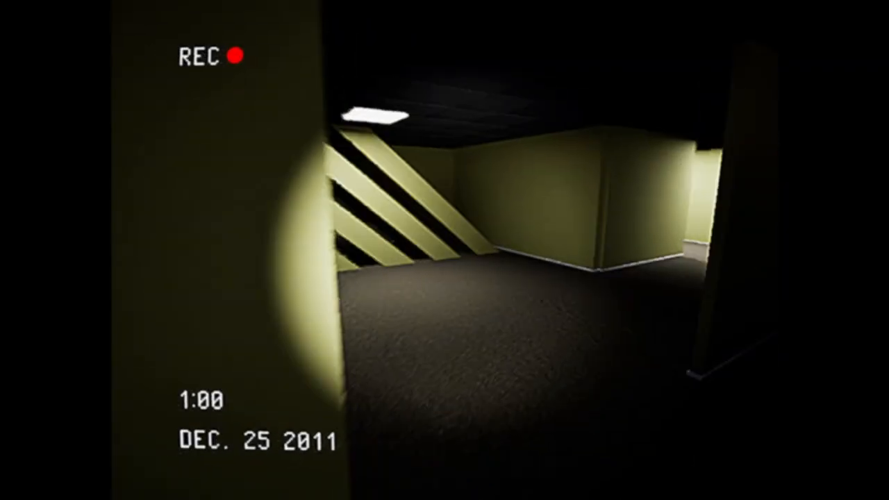
pyautogui.moveTo(445, 250)
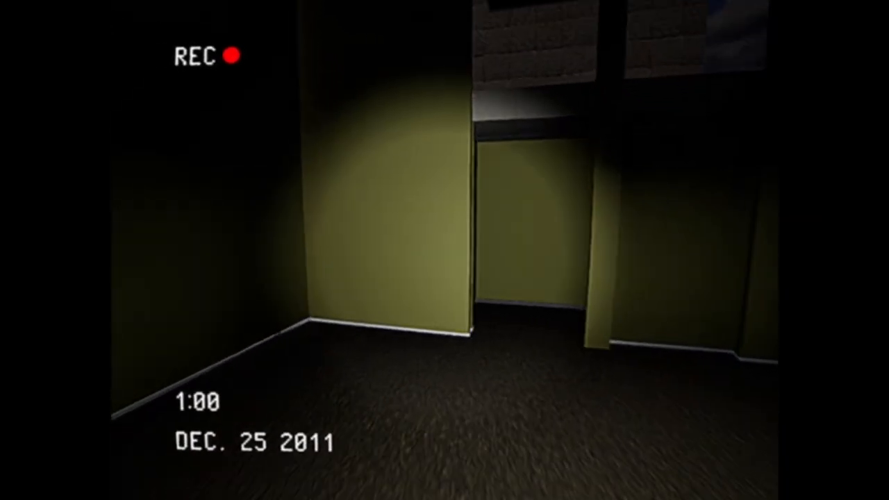
pyautogui.moveTo(444, 251)
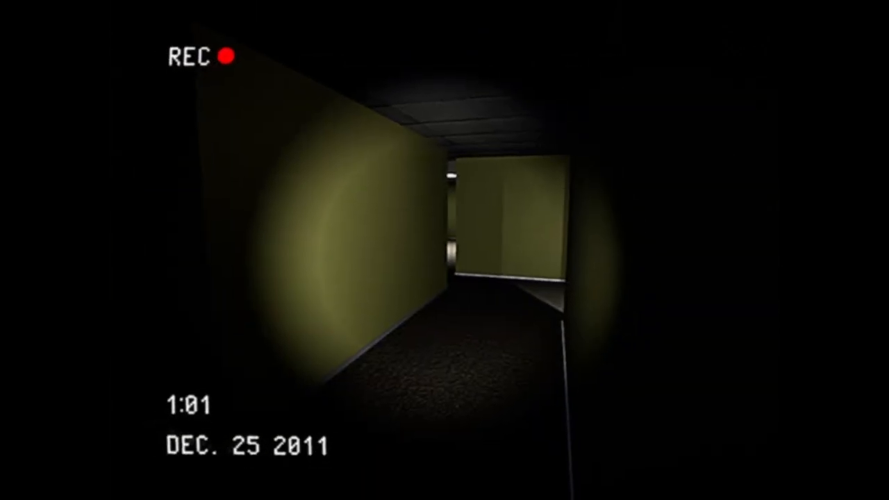
pyautogui.moveTo(445, 250)
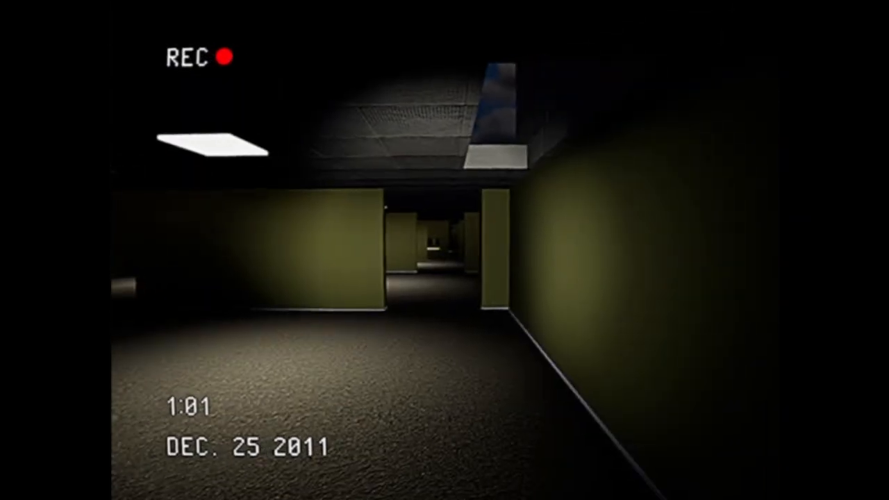
pyautogui.moveTo(444, 250)
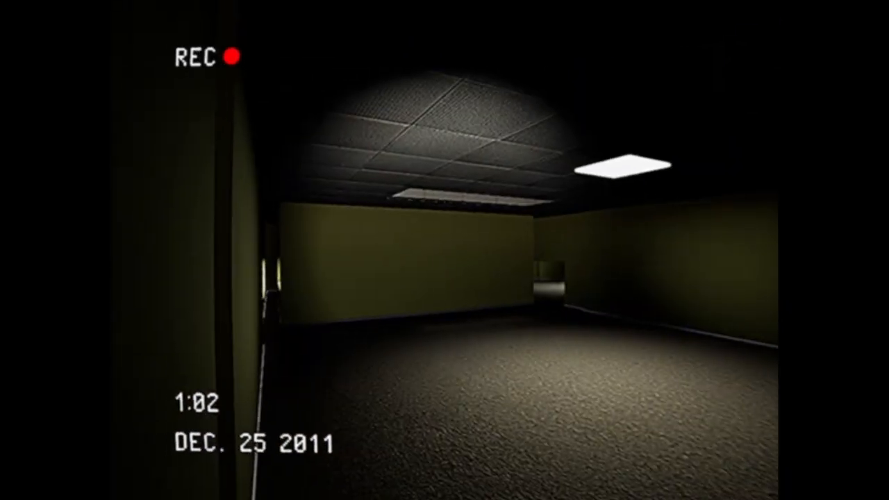
pyautogui.moveTo(444, 250)
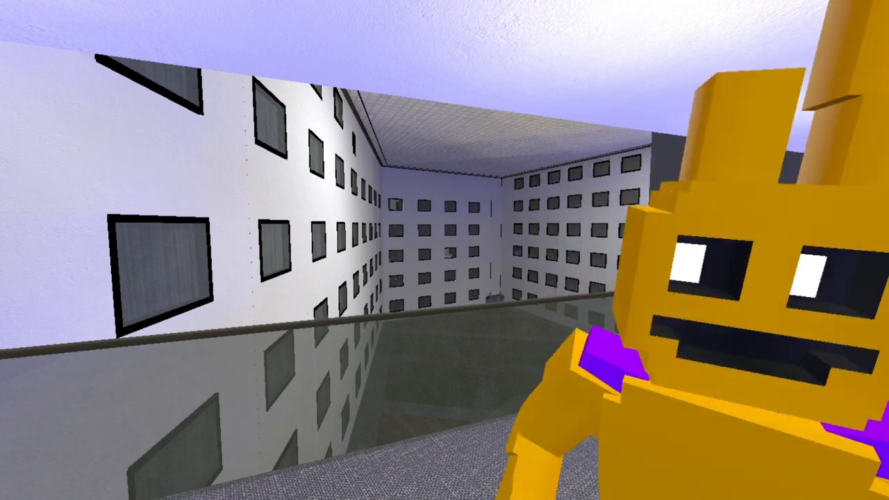
pyautogui.moveTo(445, 251)
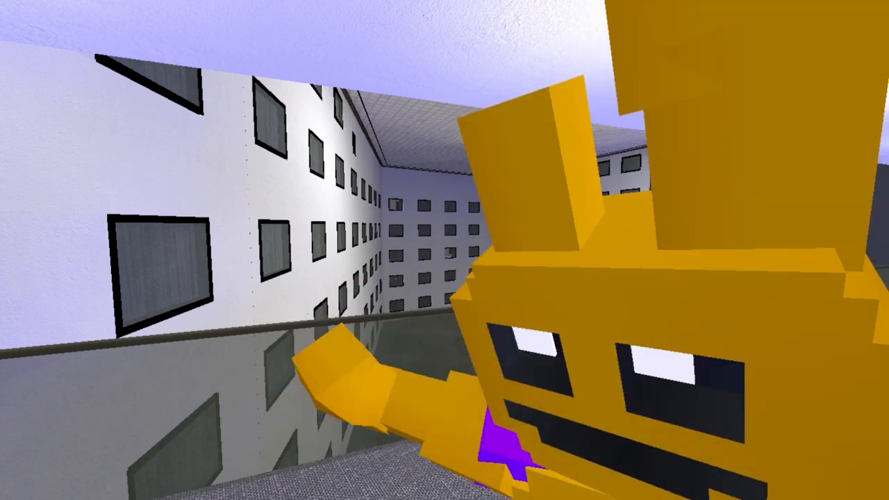